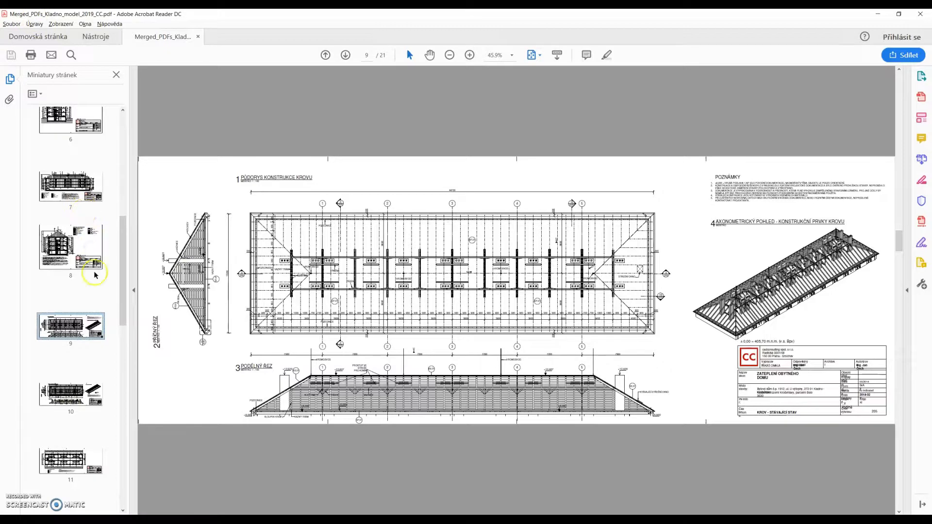
Review pages 6, 5, 2 and 1 of the merged Kladno PDF's sections and elevations
left_click(70, 320)
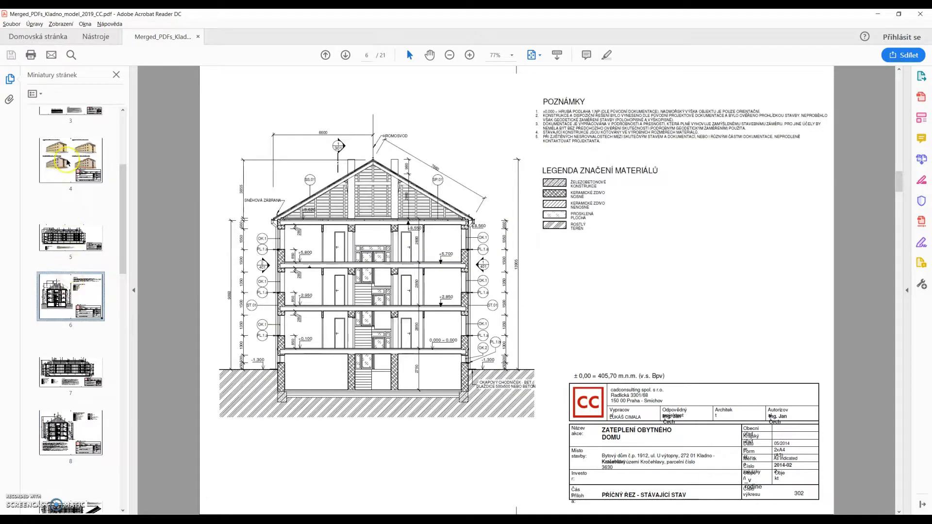
left_click(70, 159)
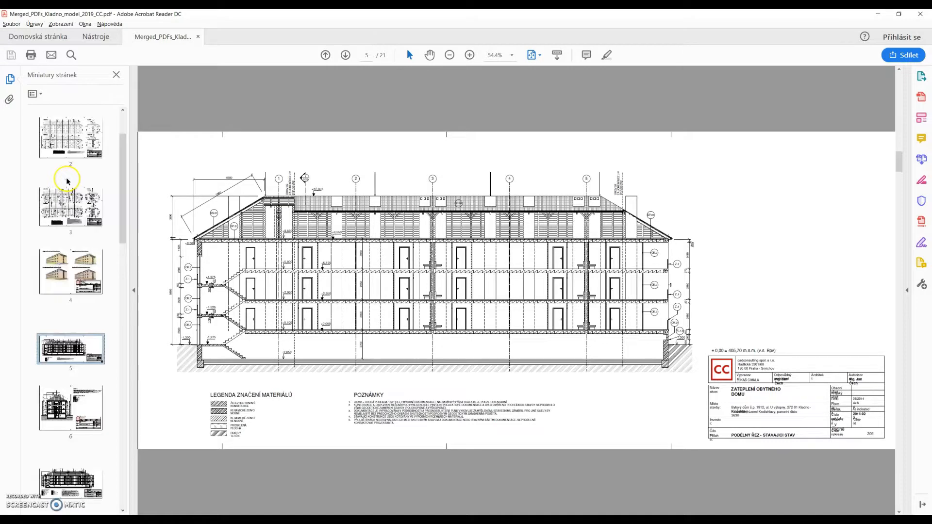
left_click(70, 142)
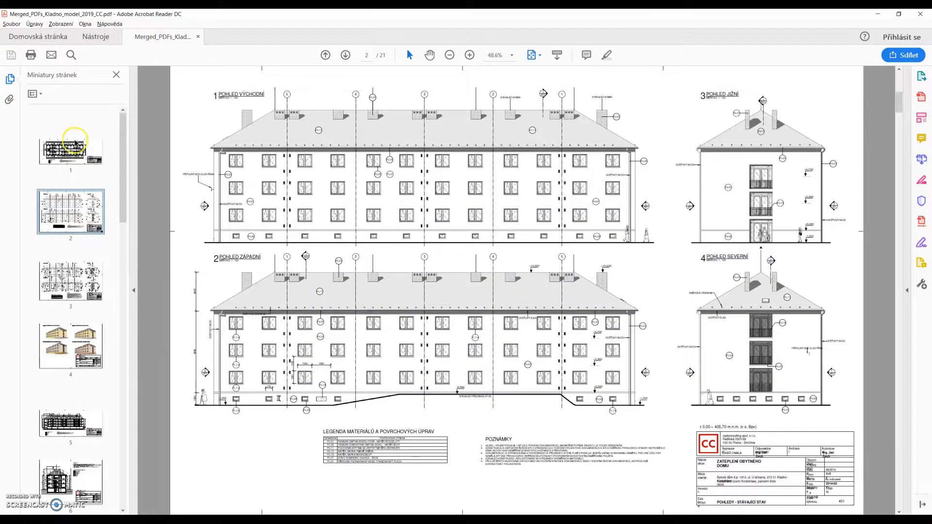
left_click(69, 150)
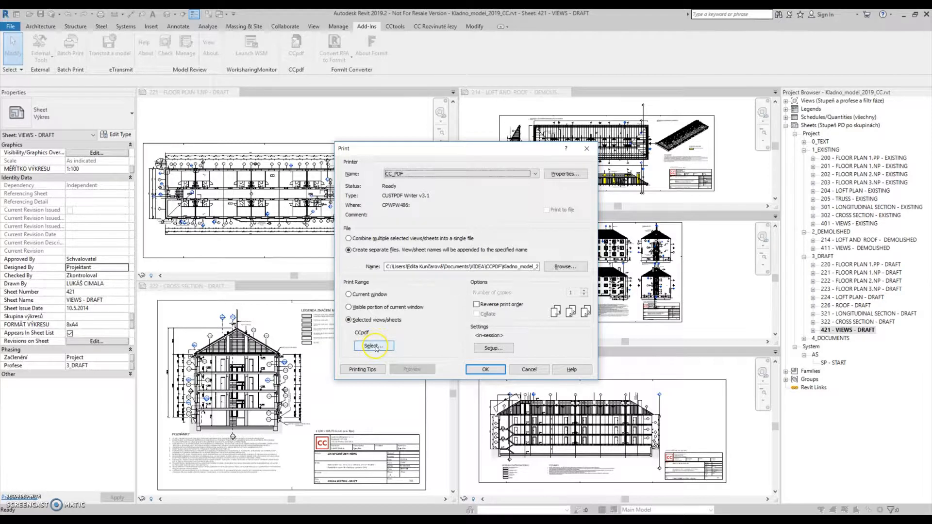
Inspect the CCpdf view/sheet set list, accept it, and close Print without printing
left_click(373, 346)
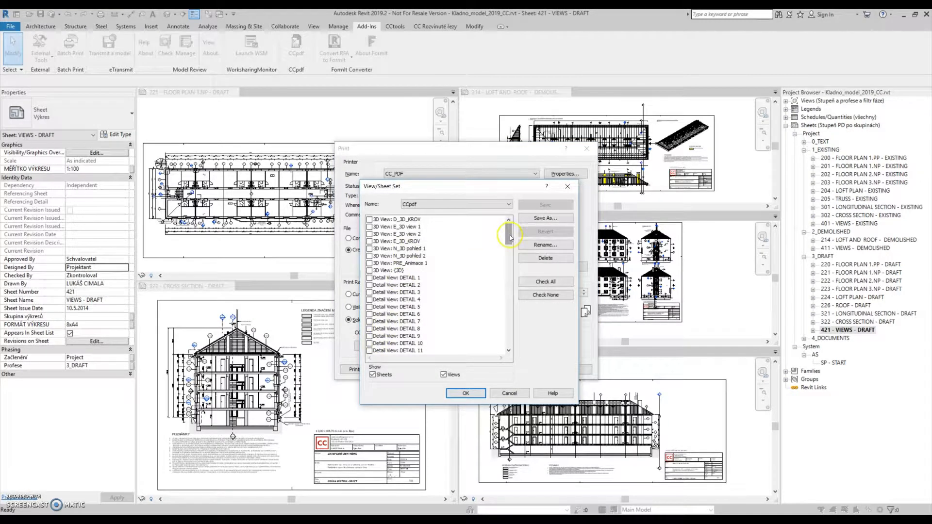
left_click_drag(509, 234, 508, 270)
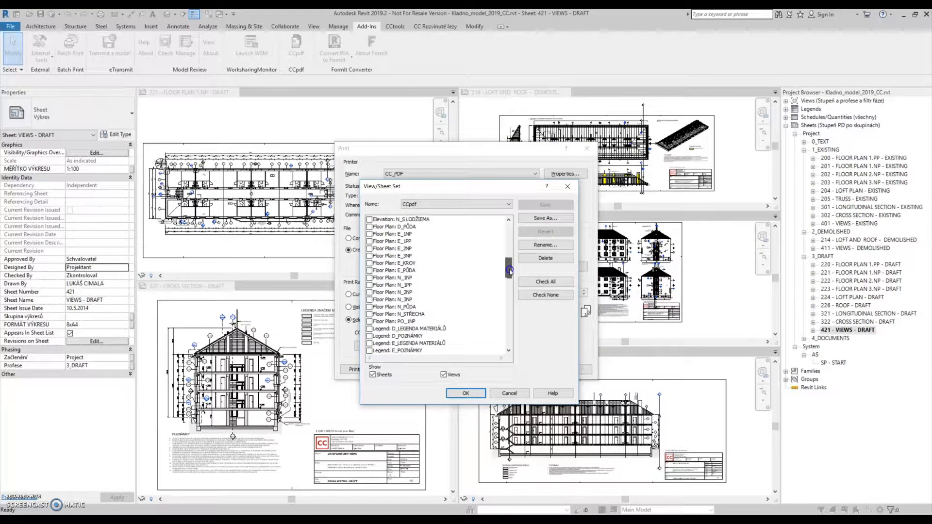
scroll("down", 3)
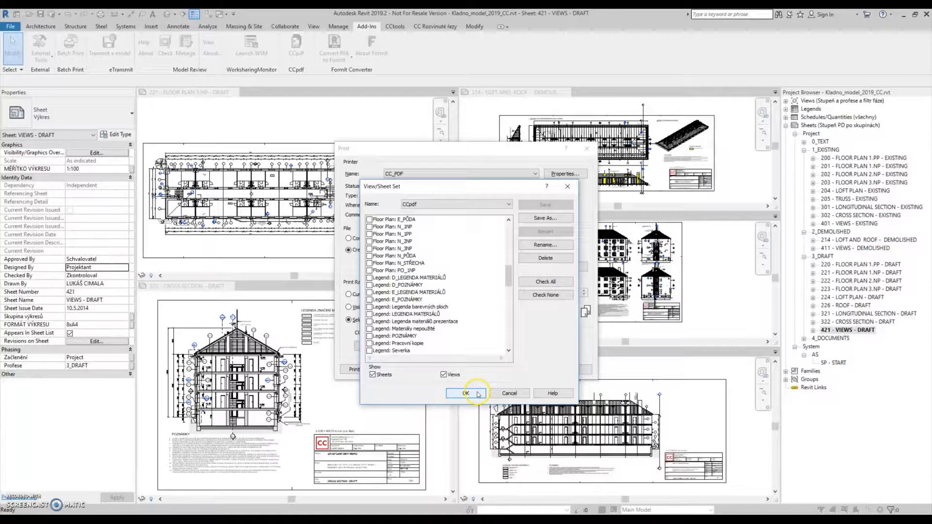
left_click(466, 393)
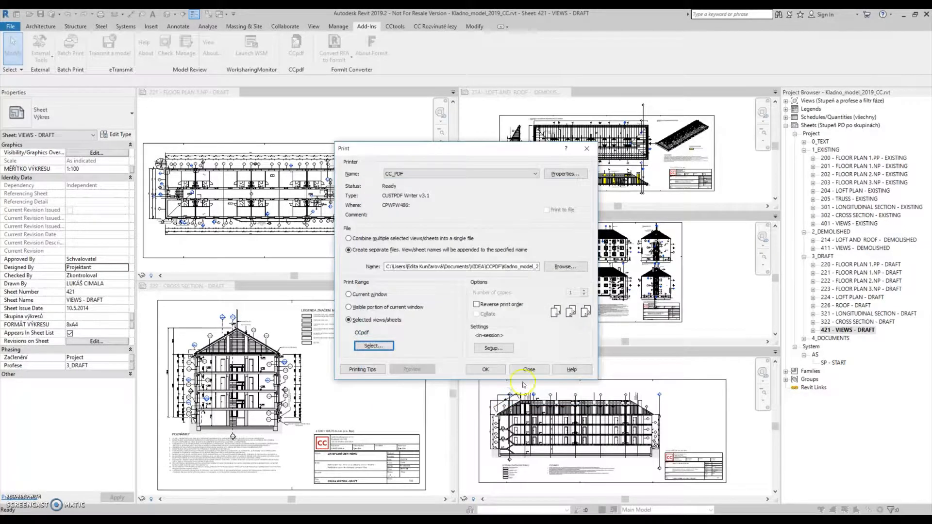
left_click(527, 369)
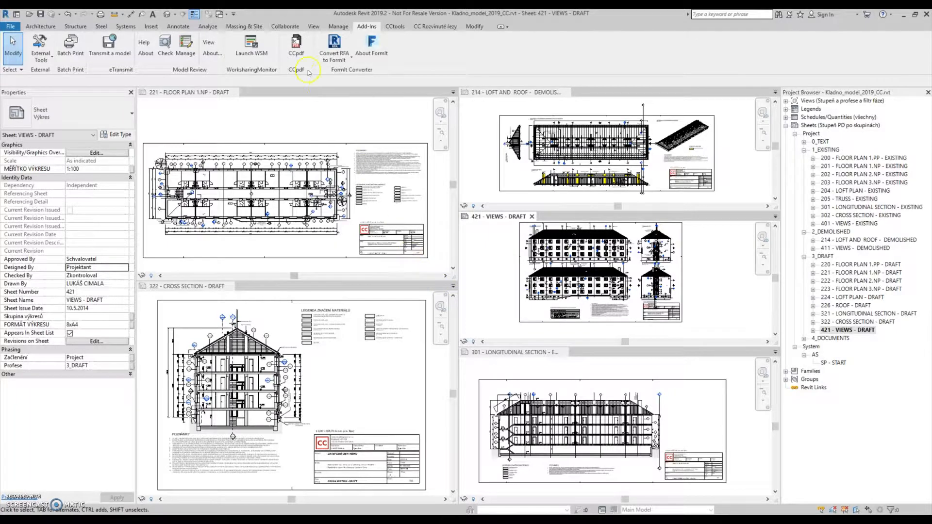
mouse_move(295, 46)
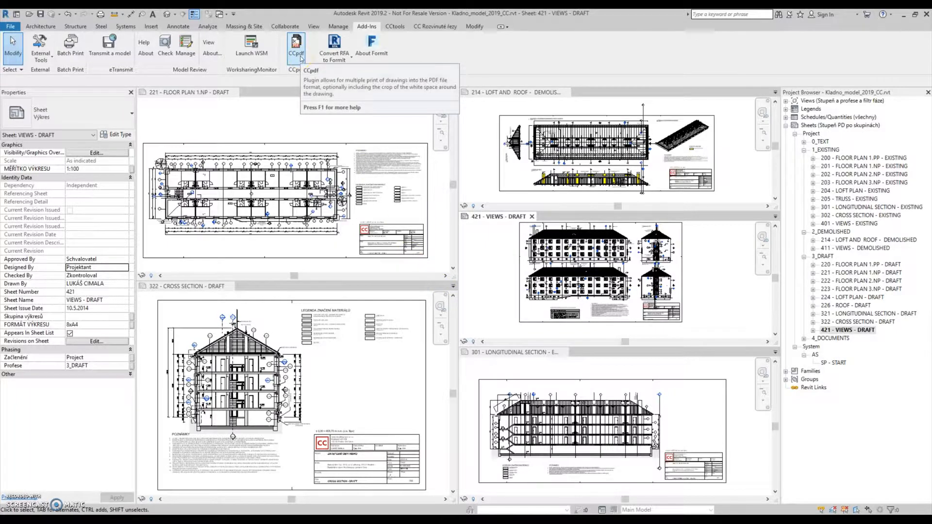
Launch the CCpdf add-in and wait while it loads the project's sheet information
left_click(296, 47)
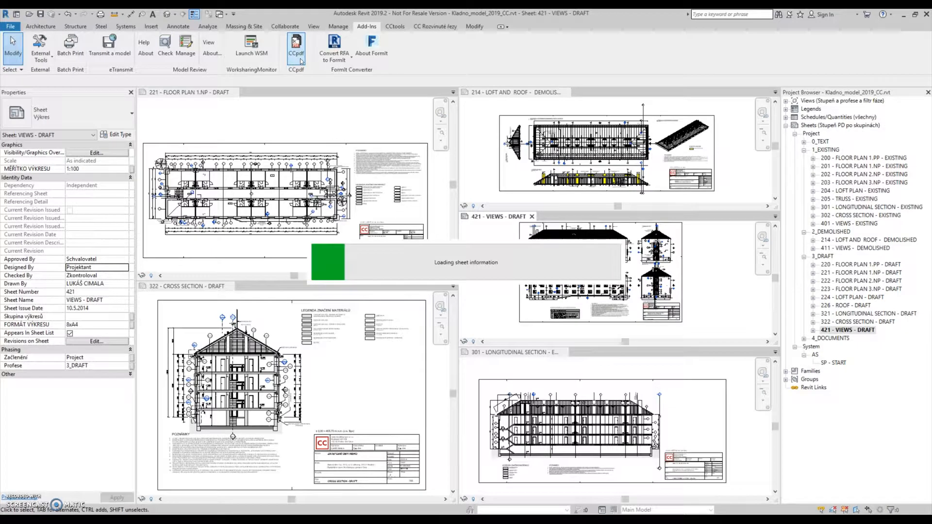
left_click(296, 44)
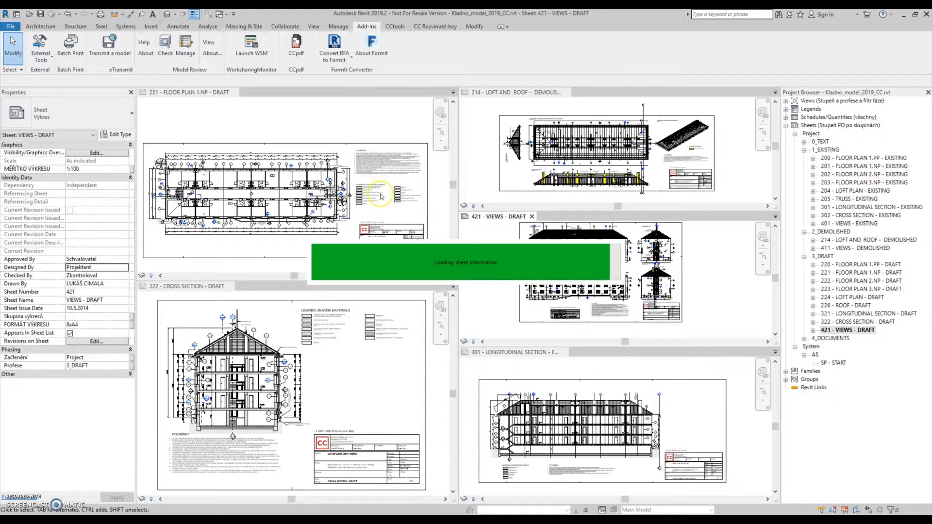
left_click(296, 45)
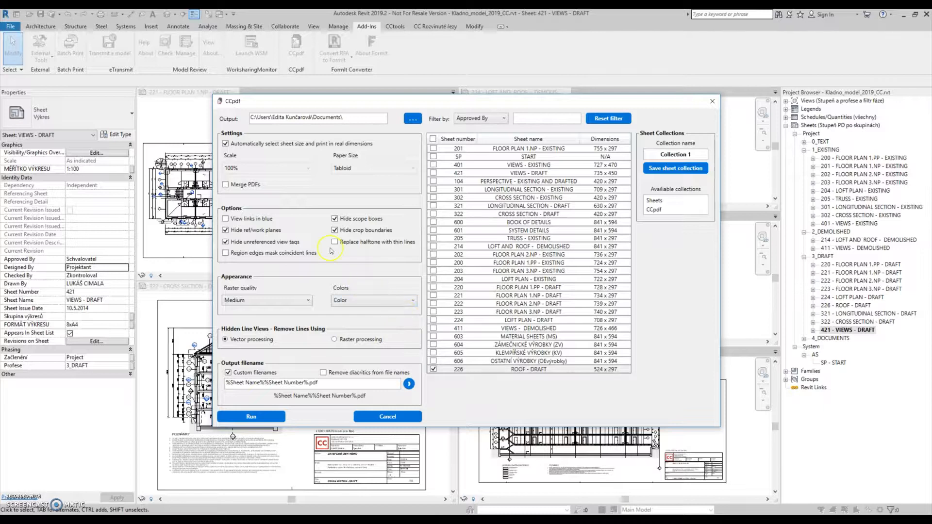
Toggle real-size sheet sizing, then switch Merge PDFs on and back off
left_click(225, 143)
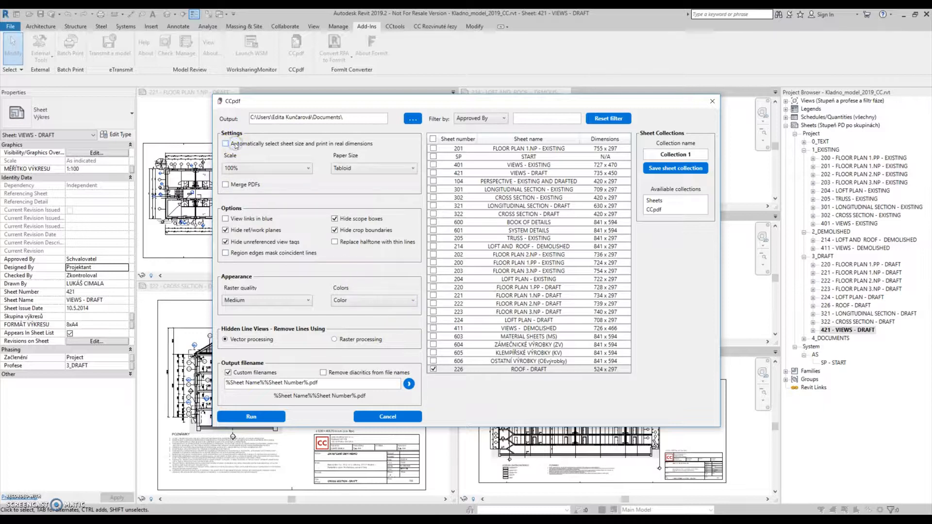
left_click(226, 143)
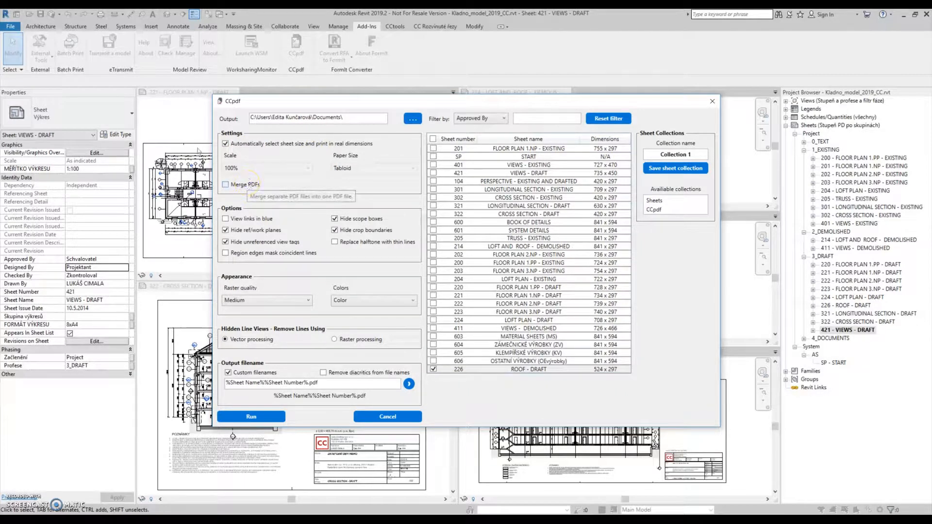
left_click(225, 185)
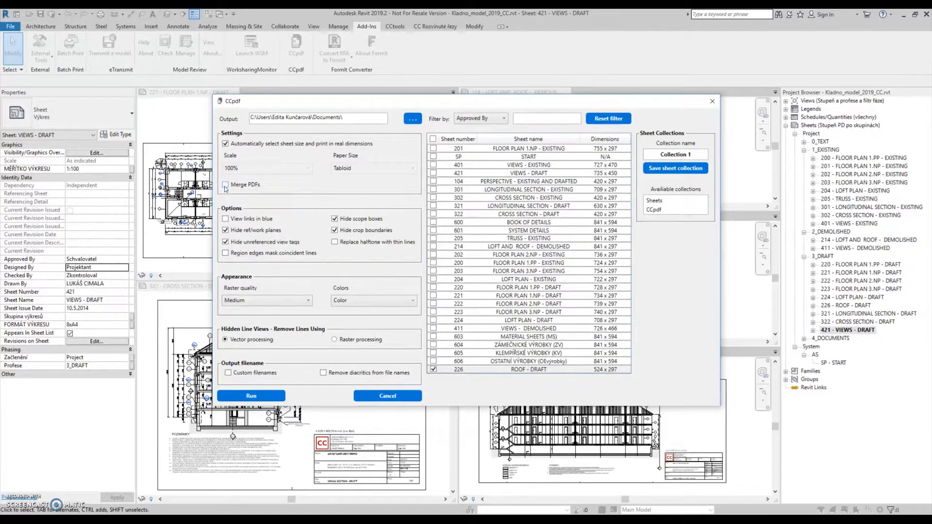
left_click(226, 185)
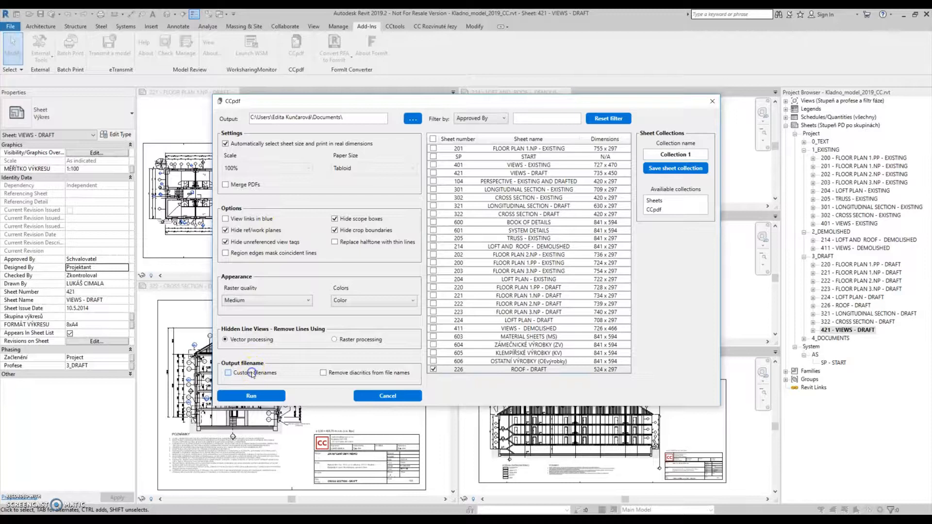
Enable custom filenames built from the Sheet Number then Sheet Name parameters
left_click(228, 373)
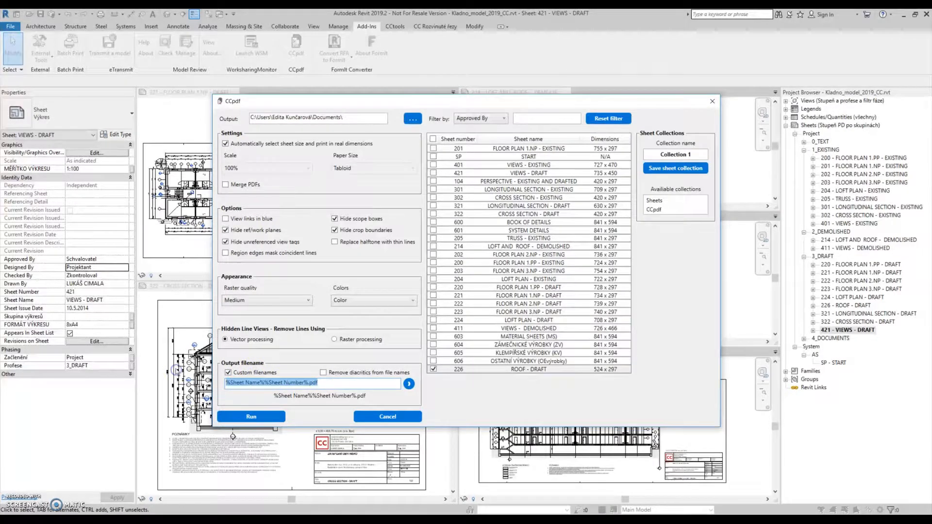
left_click(408, 384)
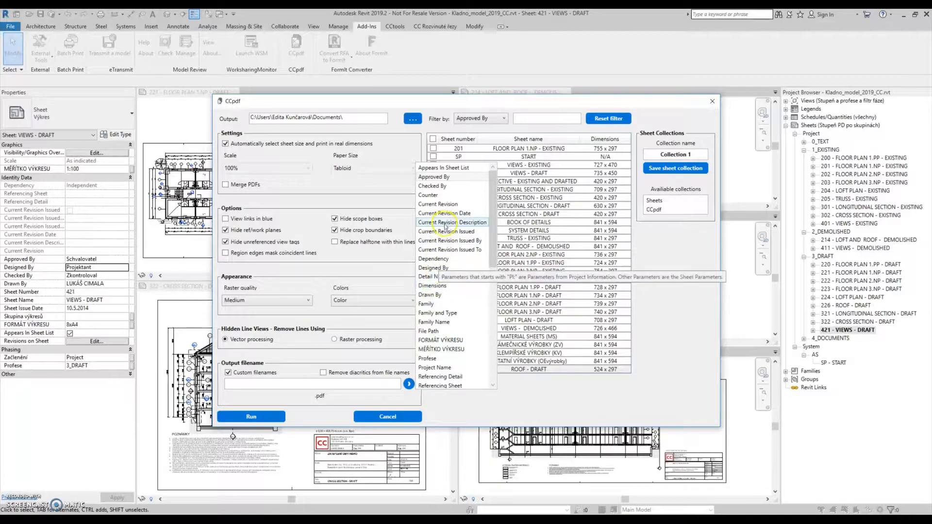
scroll("down", 3)
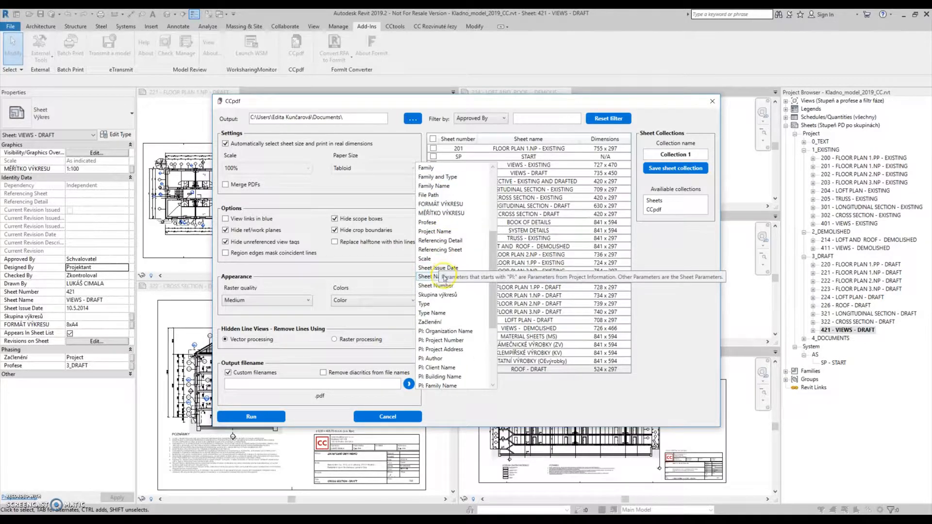
left_click(435, 286)
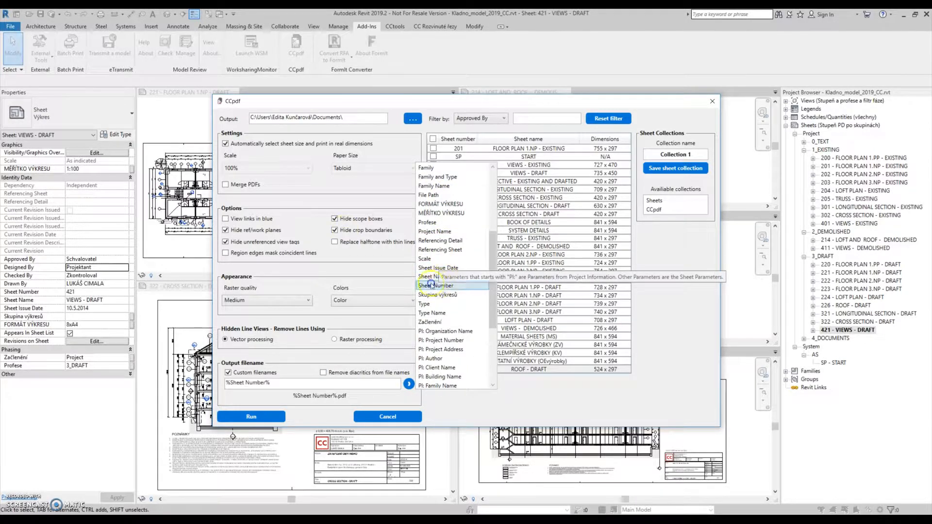
left_click(433, 276)
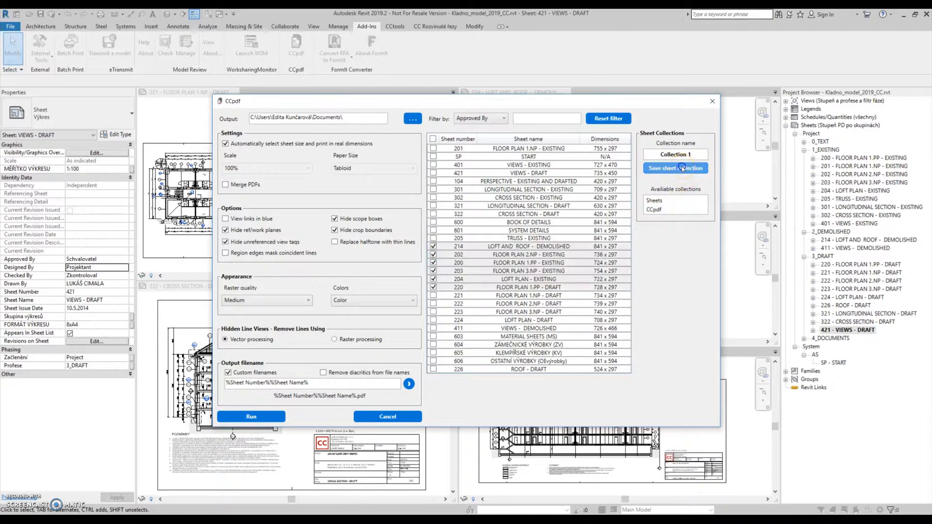
Save the ticked sheets as Collection 1, load the Sheets collection, and run the export
left_click(675, 167)
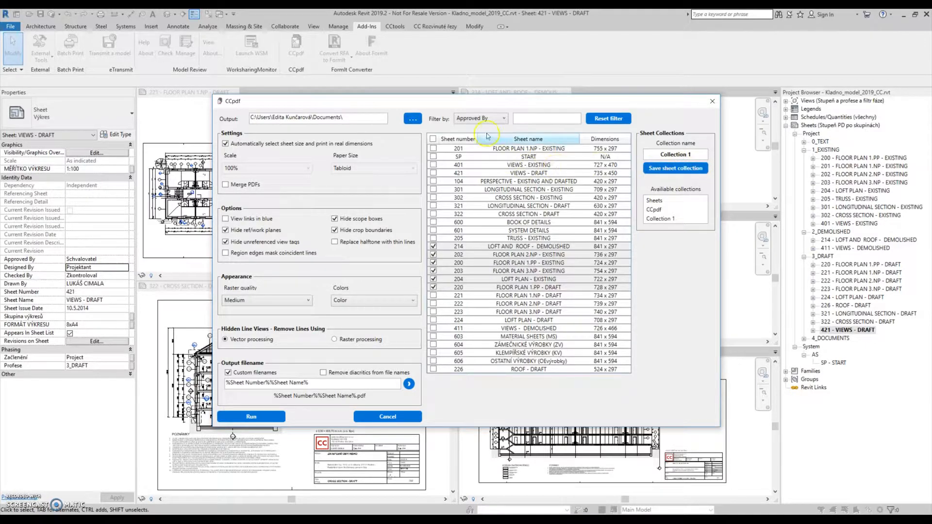
left_click(503, 117)
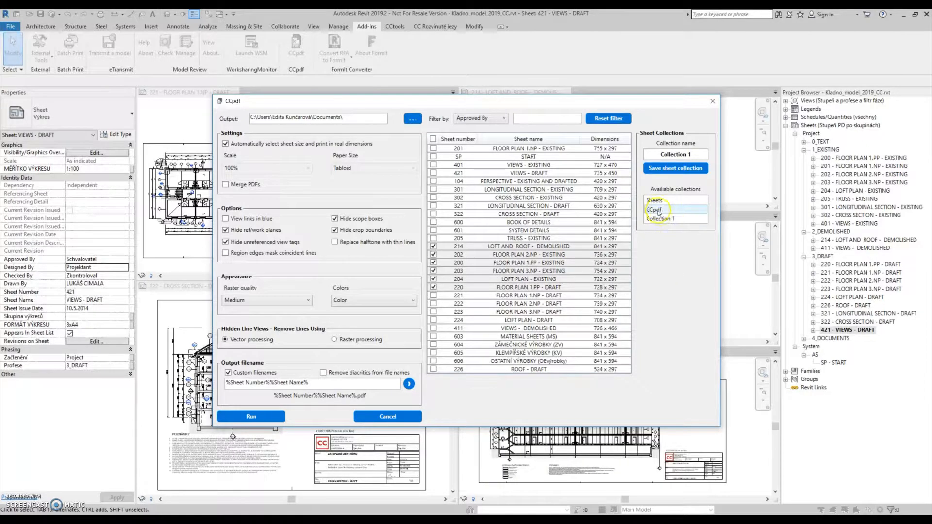
left_click(653, 201)
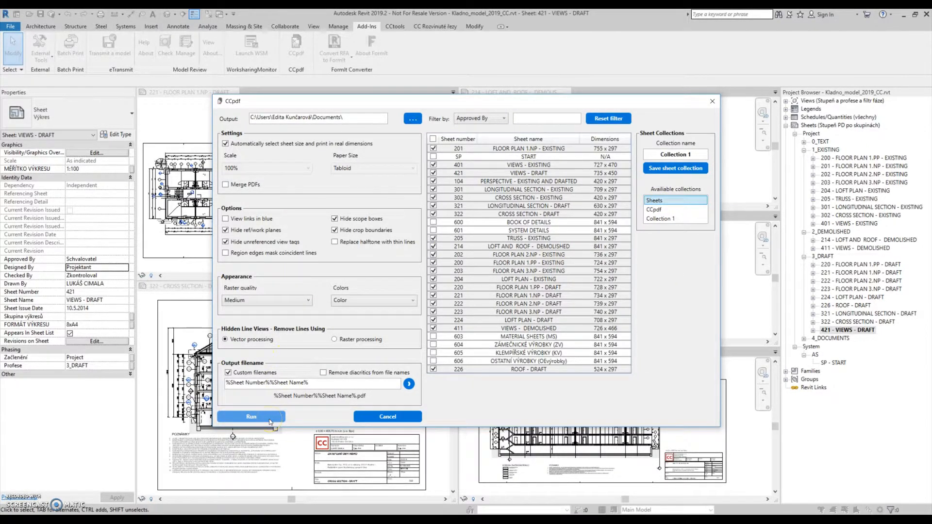
left_click(251, 416)
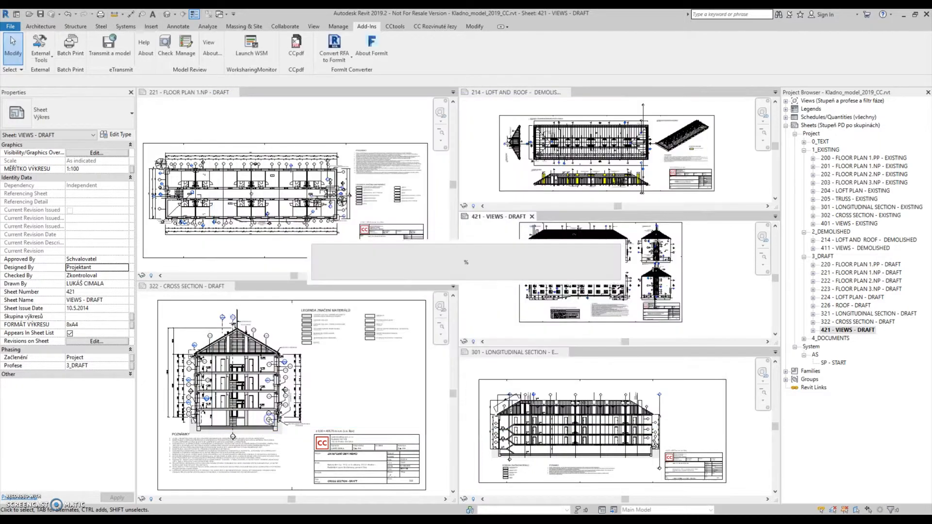